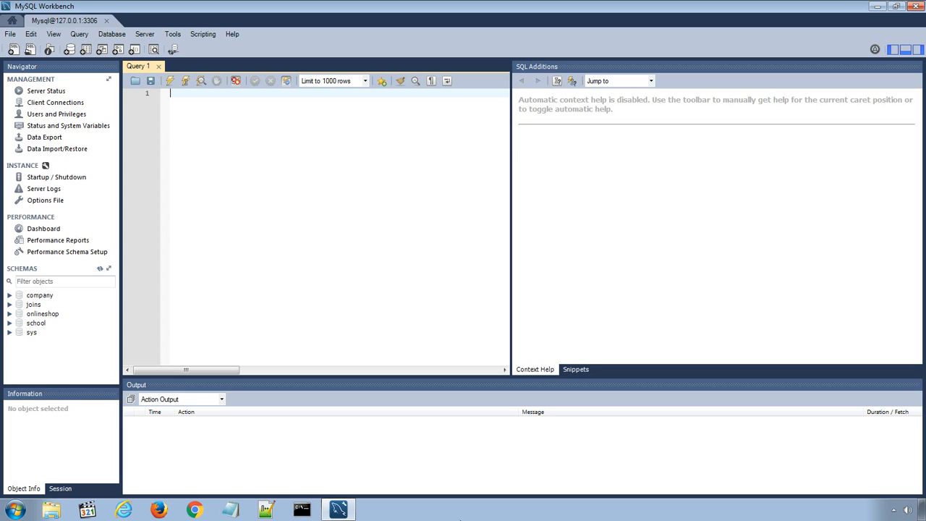
pyautogui.moveTo(77, 360)
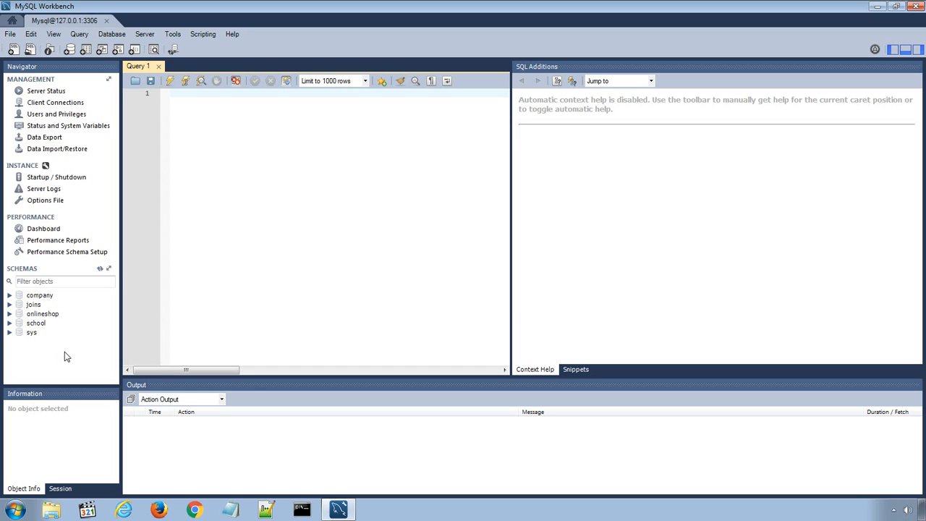
# Create a new schema from the Schemas context menu and name it mytestdb
pyautogui.rightClick(65, 354)
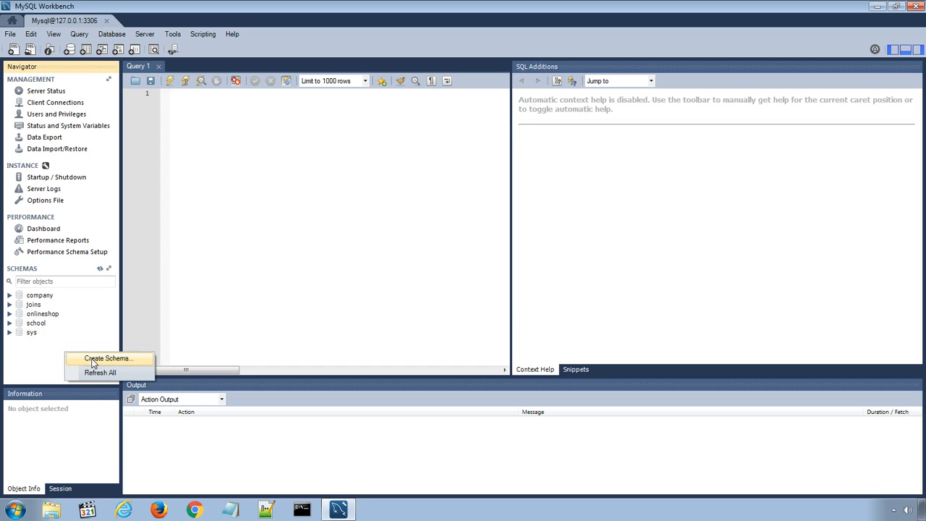
pyautogui.click(108, 358)
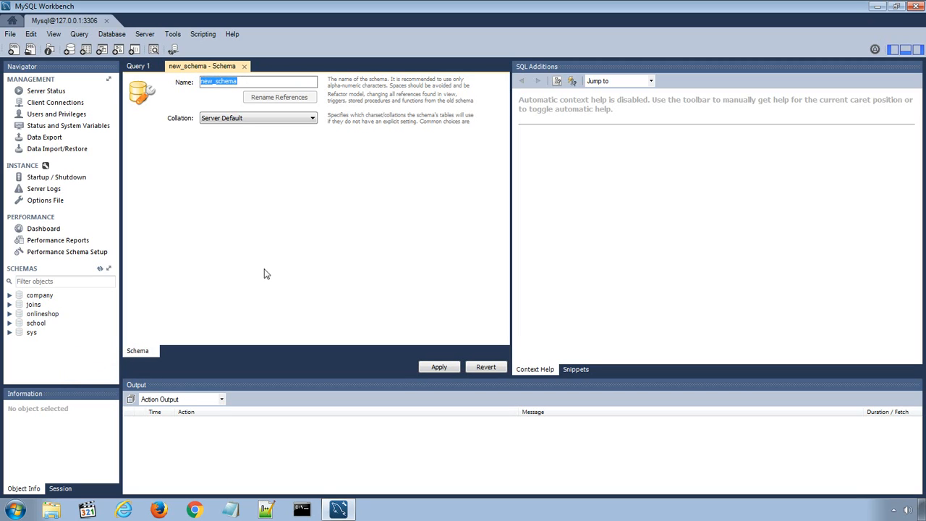
pyautogui.moveTo(239, 217)
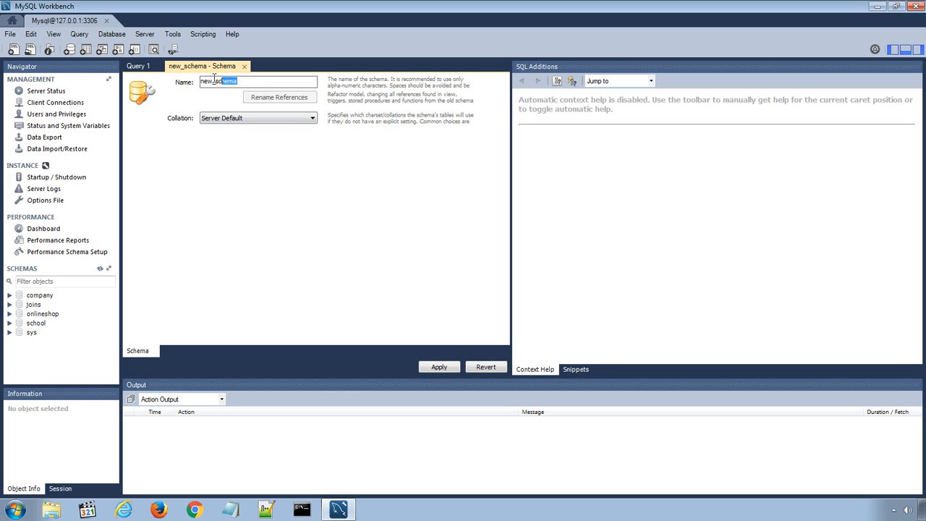
pyautogui.write('my')
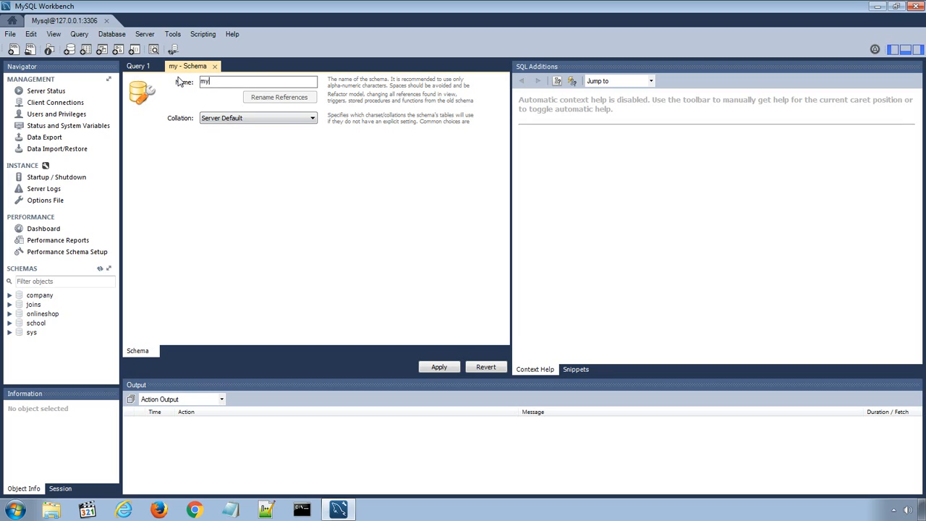
pyautogui.write('test')
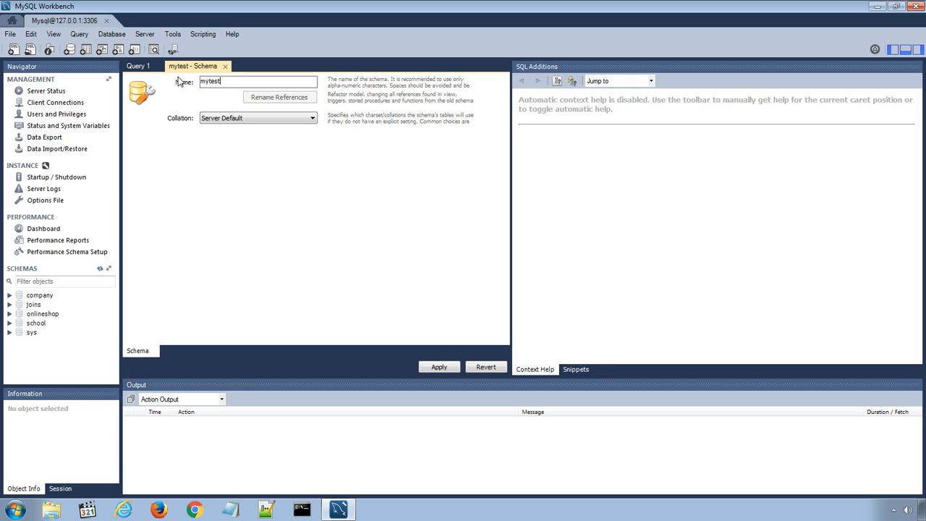
pyautogui.write('db')
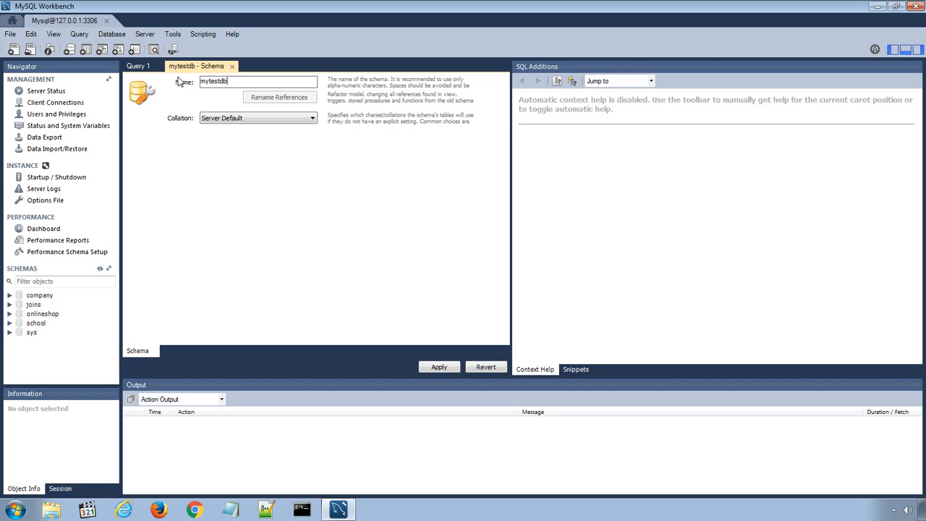
pyautogui.moveTo(267, 129)
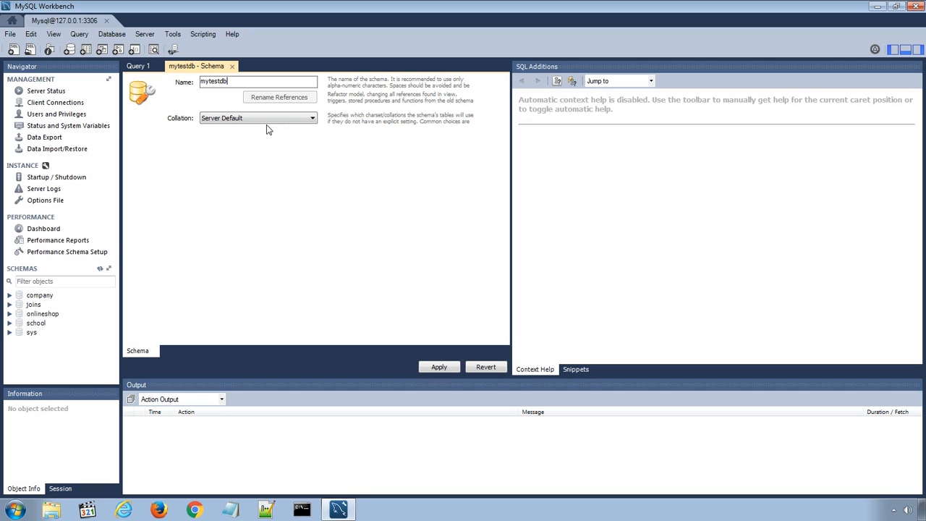
pyautogui.moveTo(415, 290)
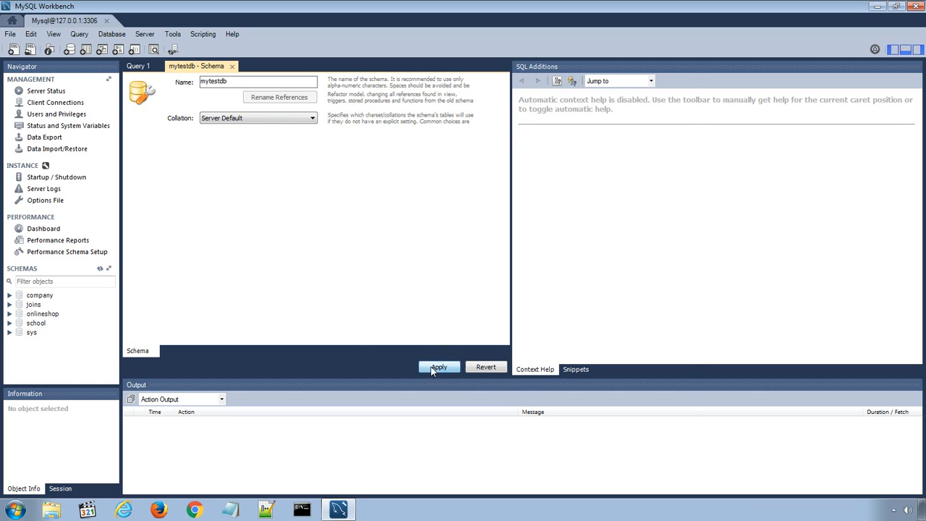
# Apply the CREATE SCHEMA script for mytestdb and finish the wizard
pyautogui.click(438, 367)
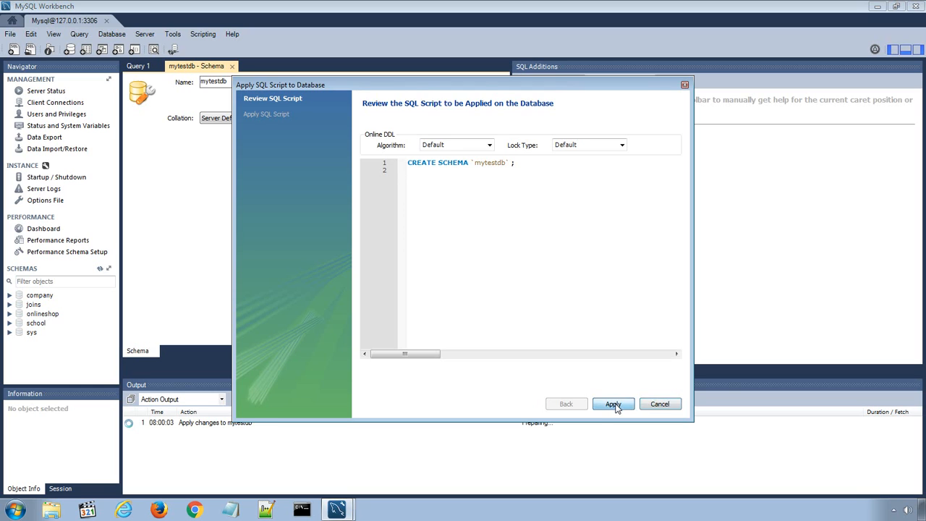
pyautogui.click(612, 404)
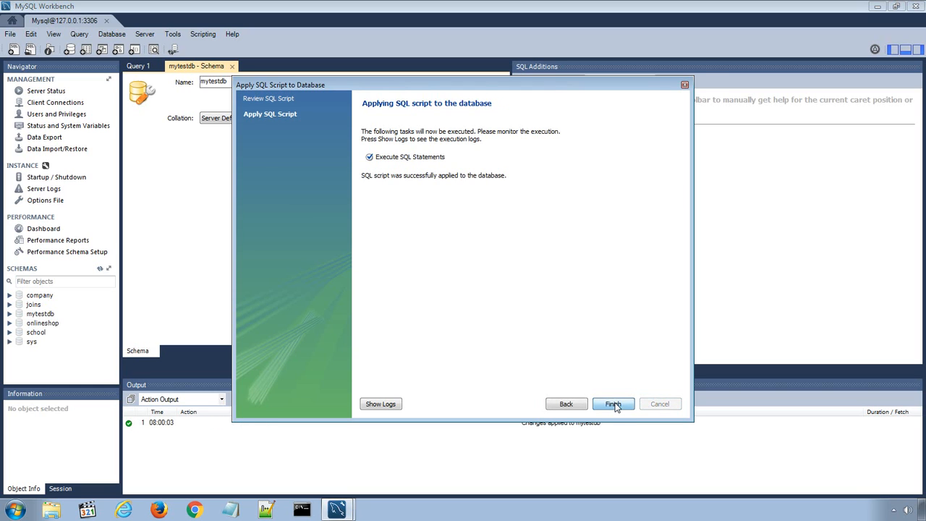
pyautogui.click(613, 403)
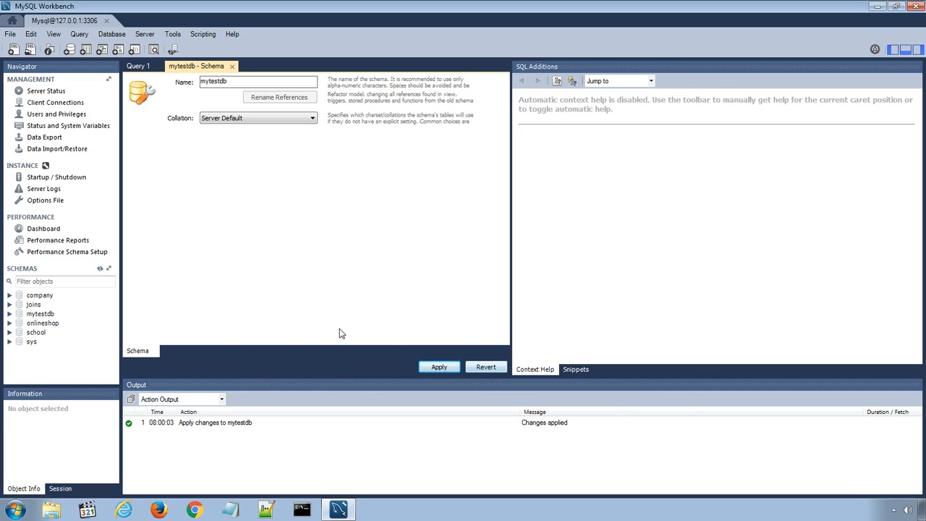
pyautogui.moveTo(42, 323)
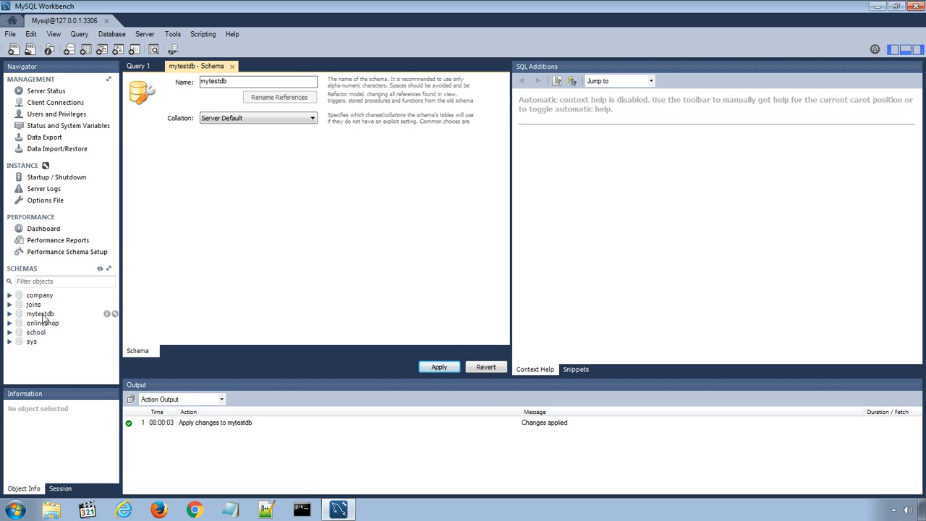
# Expand mytestdb in the Schemas list and select its Tables group
pyautogui.click(40, 313)
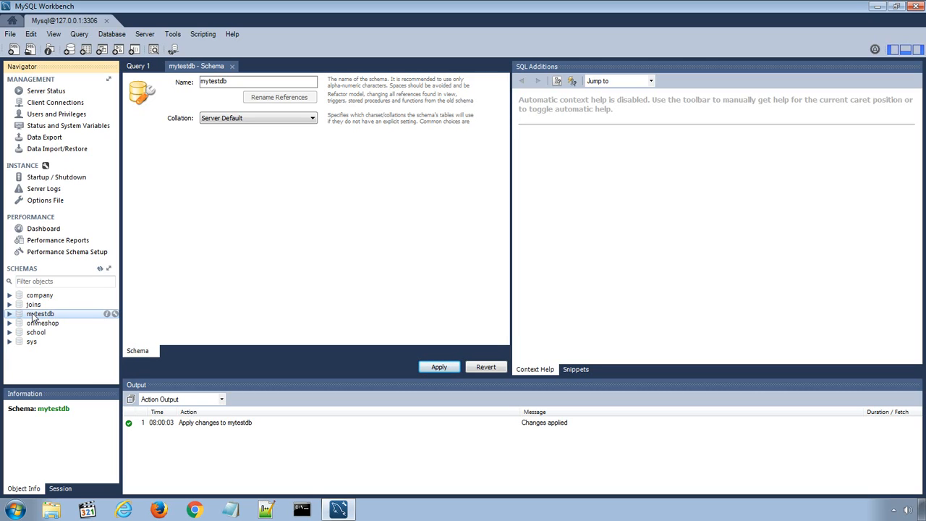
pyautogui.click(10, 313)
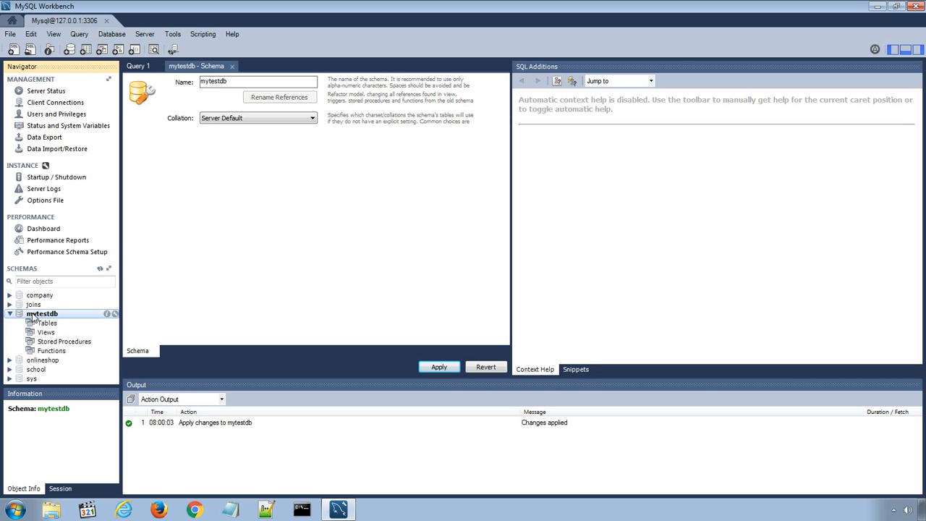
pyautogui.moveTo(45, 335)
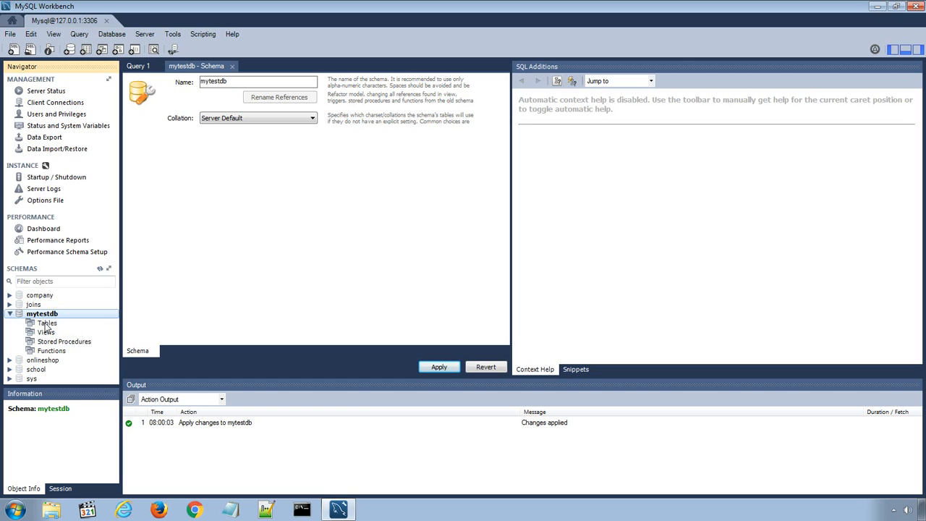
pyautogui.moveTo(65, 353)
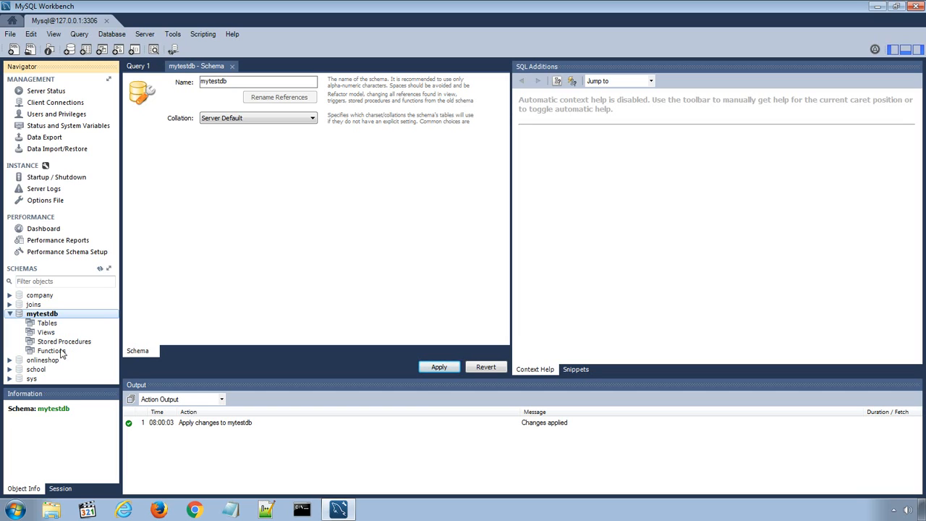
pyautogui.moveTo(64, 341)
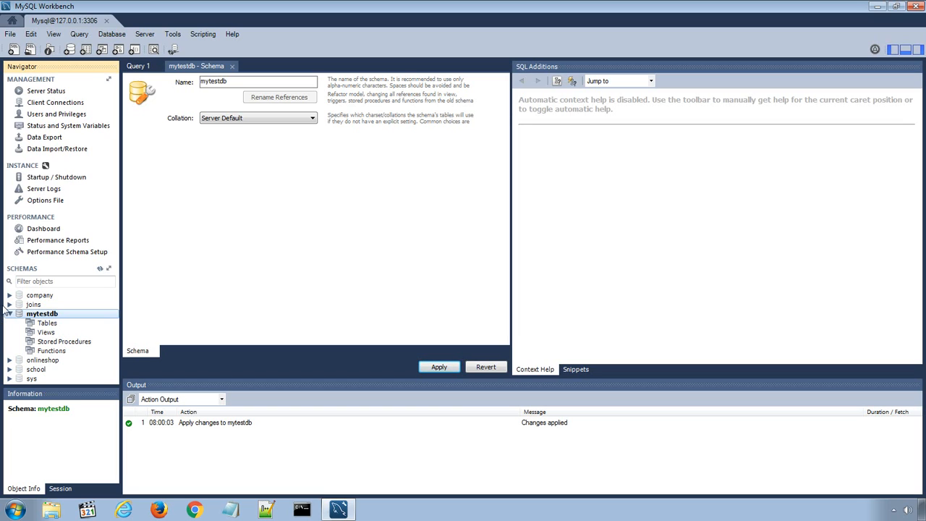
pyautogui.click(47, 322)
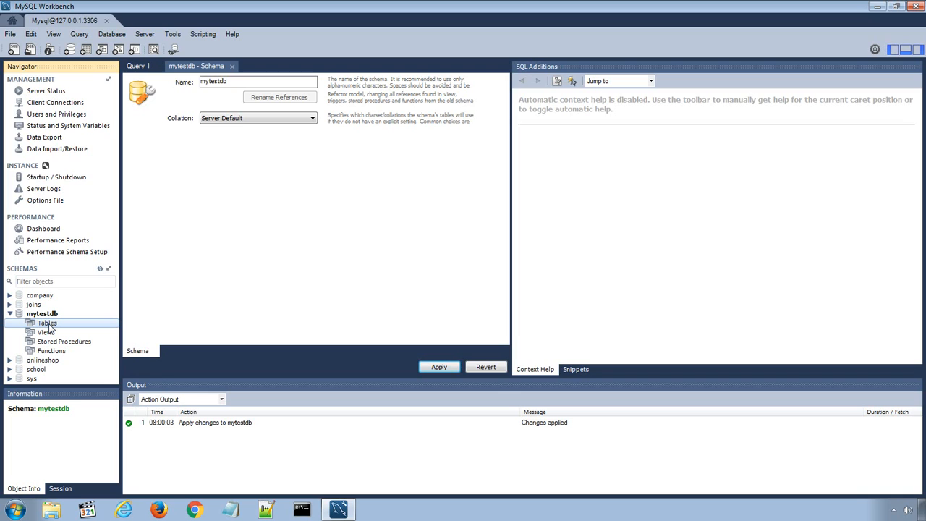
pyautogui.rightClick(47, 323)
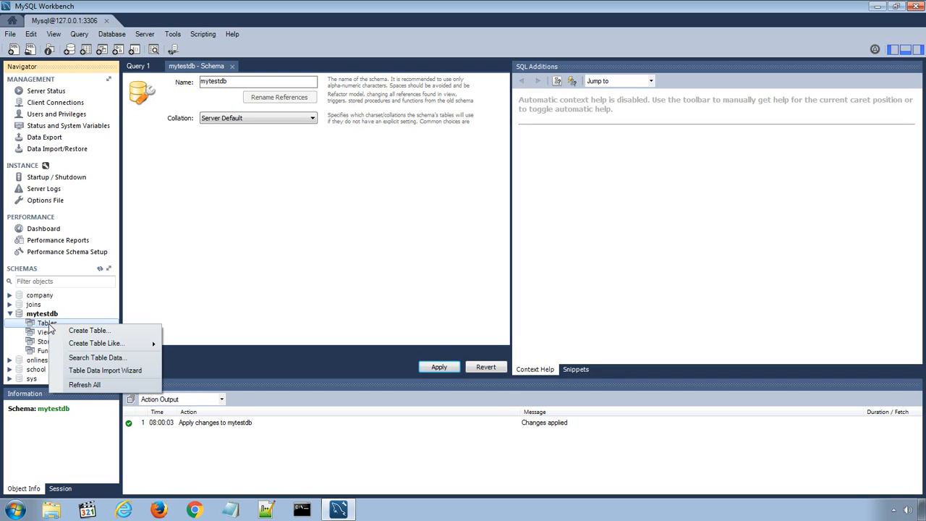
pyautogui.moveTo(89, 331)
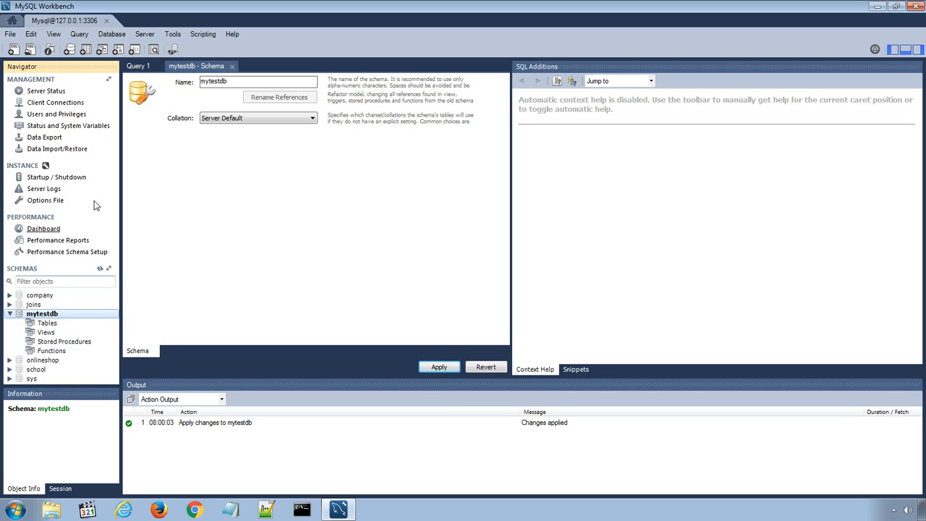
pyautogui.moveTo(86, 49)
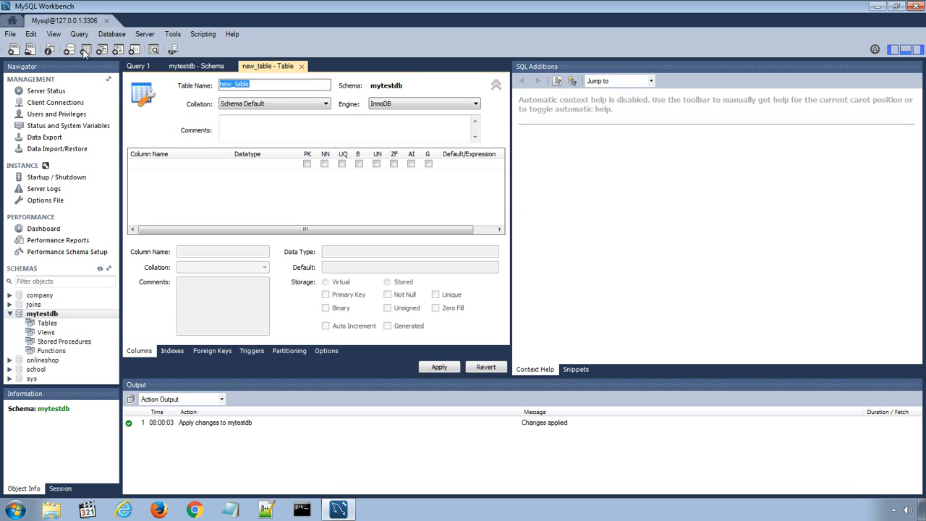
pyautogui.moveTo(231, 148)
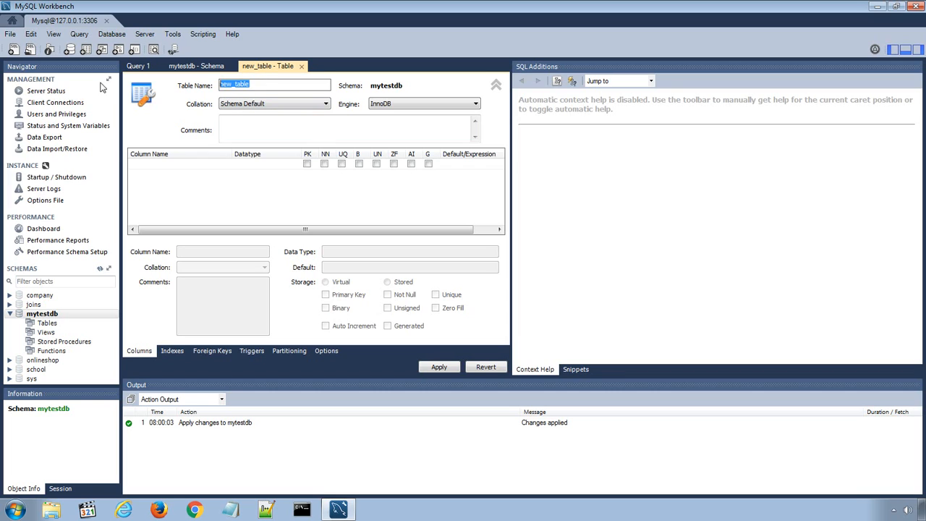
# Replace the default new_table name with students
pyautogui.write('studen')
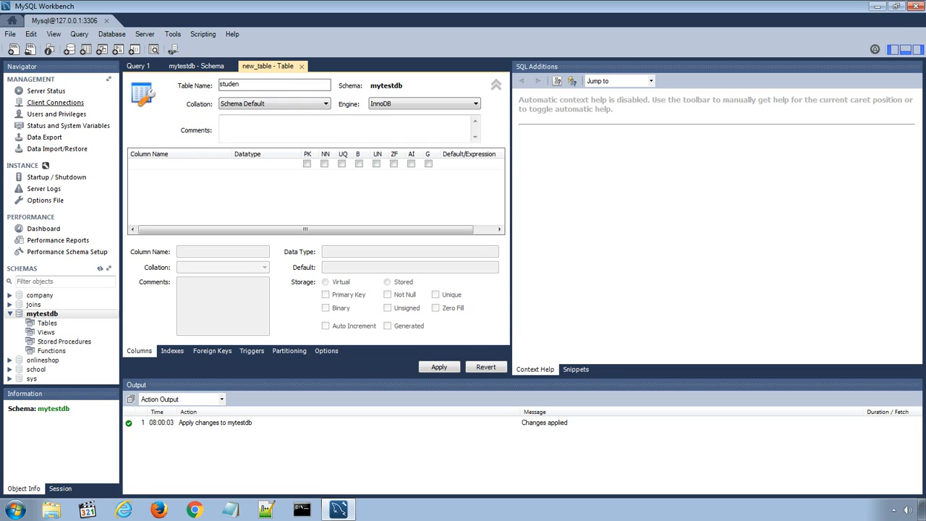
pyautogui.write('s')
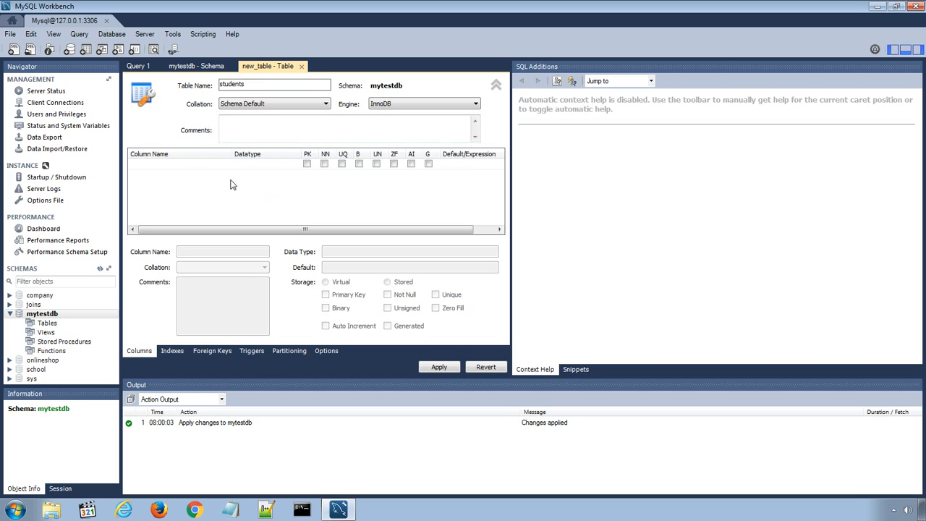
# Add the first column studentid as an INT primary key, not null
pyautogui.click(181, 163)
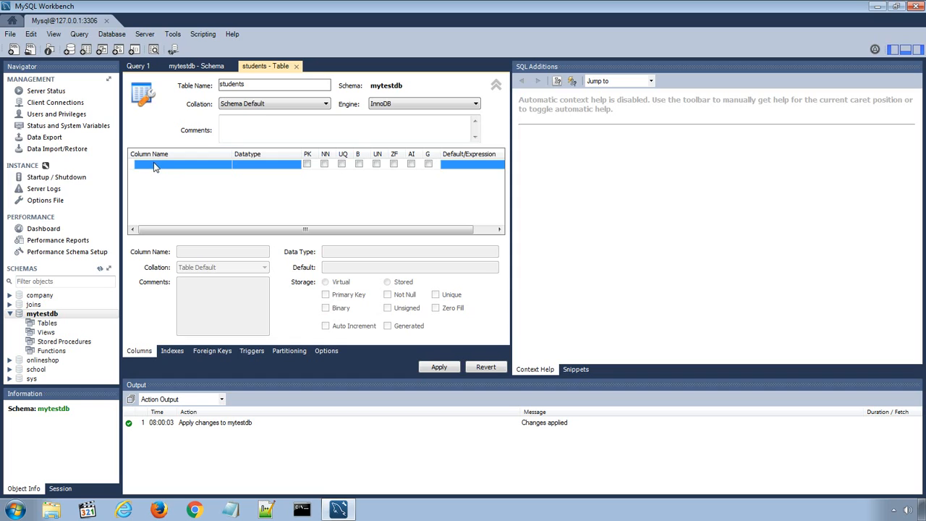
pyautogui.write('idstudents')
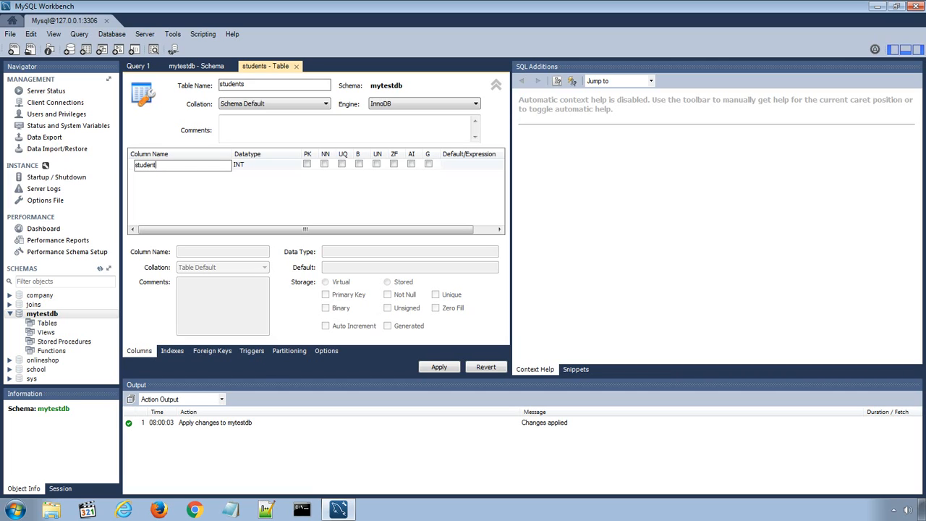
pyautogui.write('id')
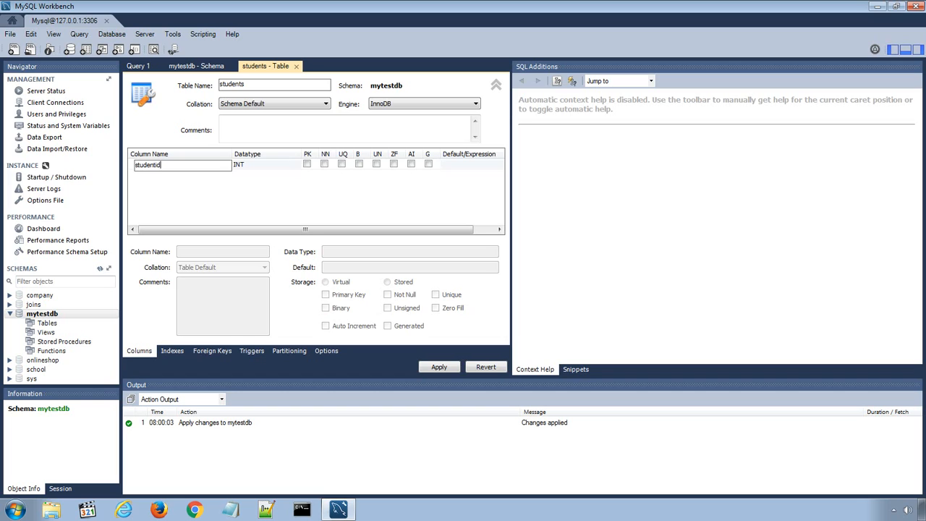
pyautogui.click(307, 163)
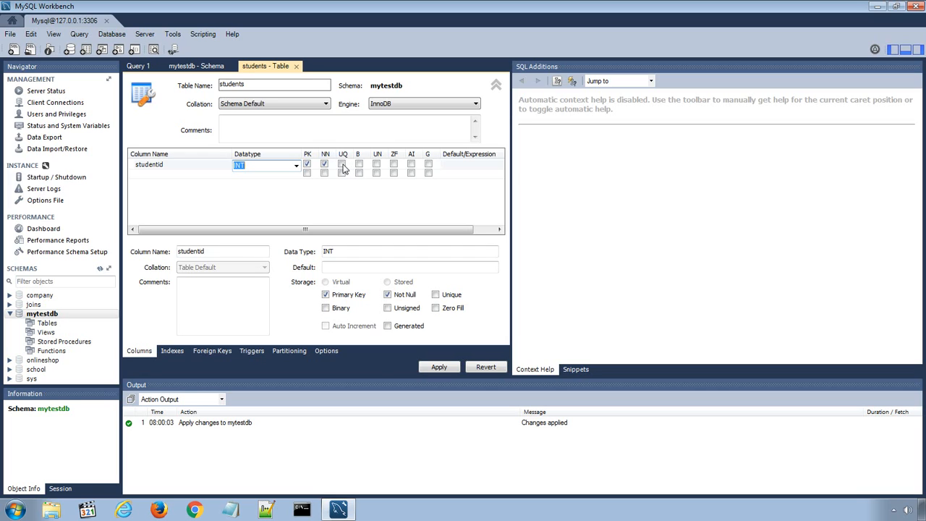
# Mark studentid unique, unsigned and auto-increment, and add a second column row
pyautogui.click(342, 164)
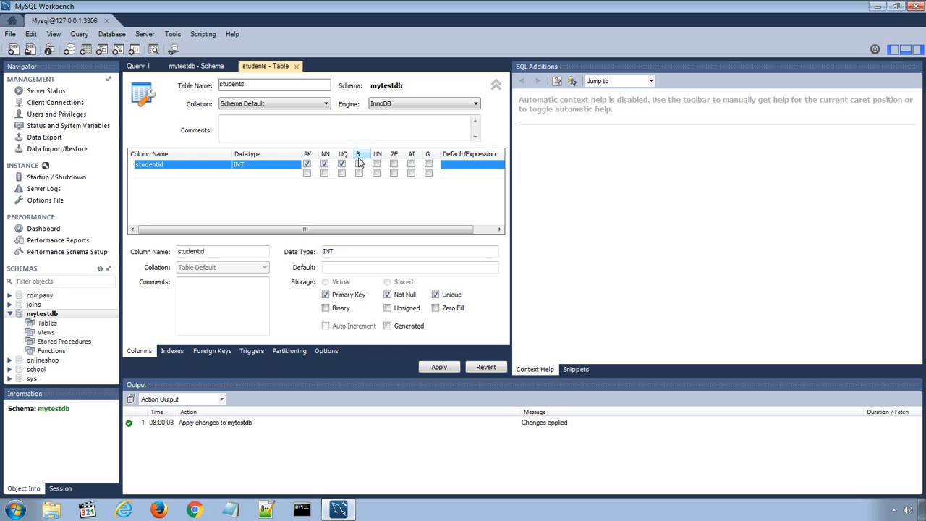
pyautogui.moveTo(357, 163)
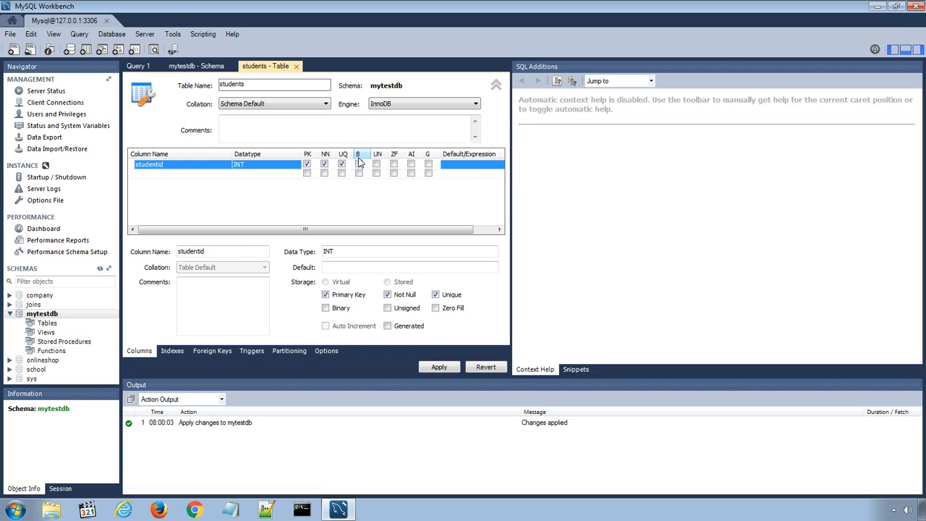
pyautogui.moveTo(377, 154)
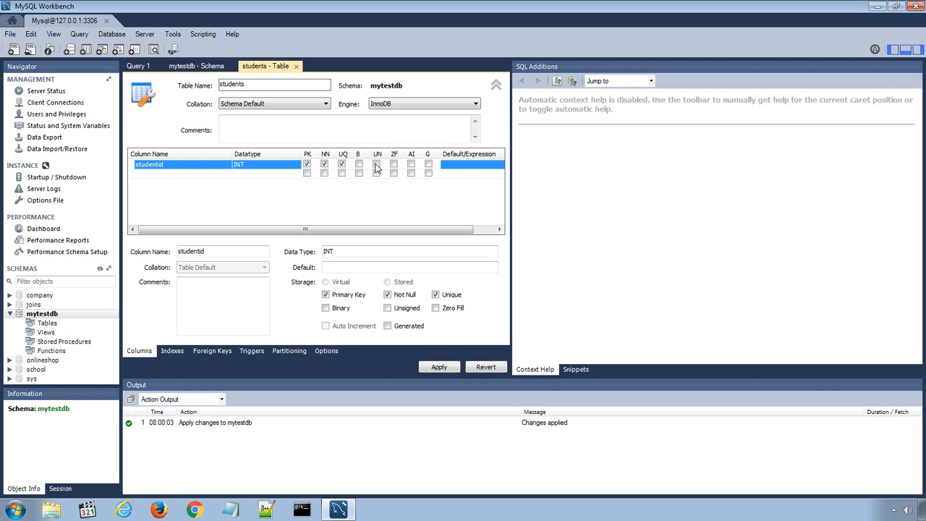
pyautogui.click(377, 164)
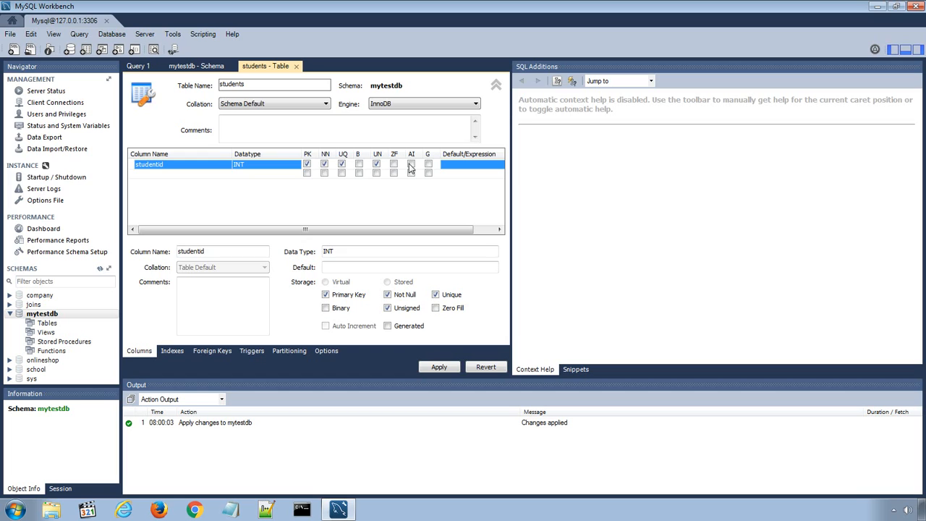
pyautogui.moveTo(412, 158)
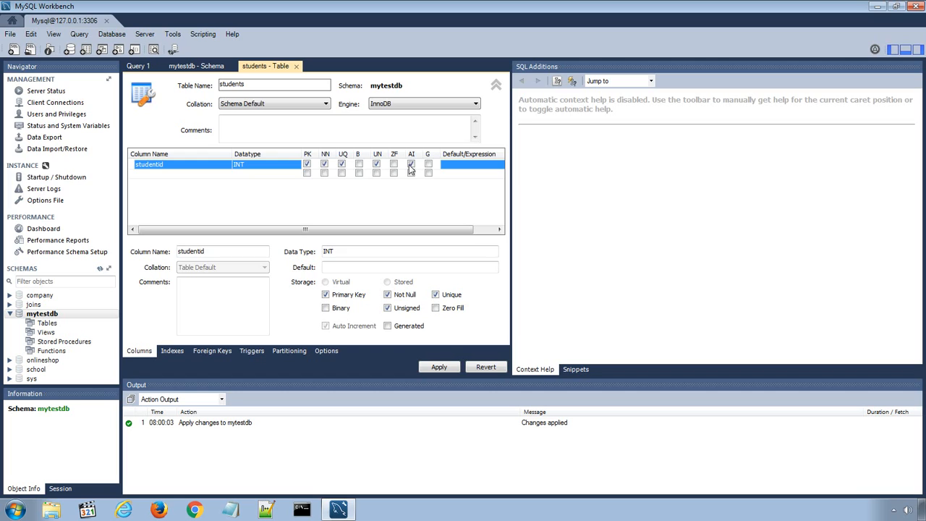
pyautogui.click(410, 163)
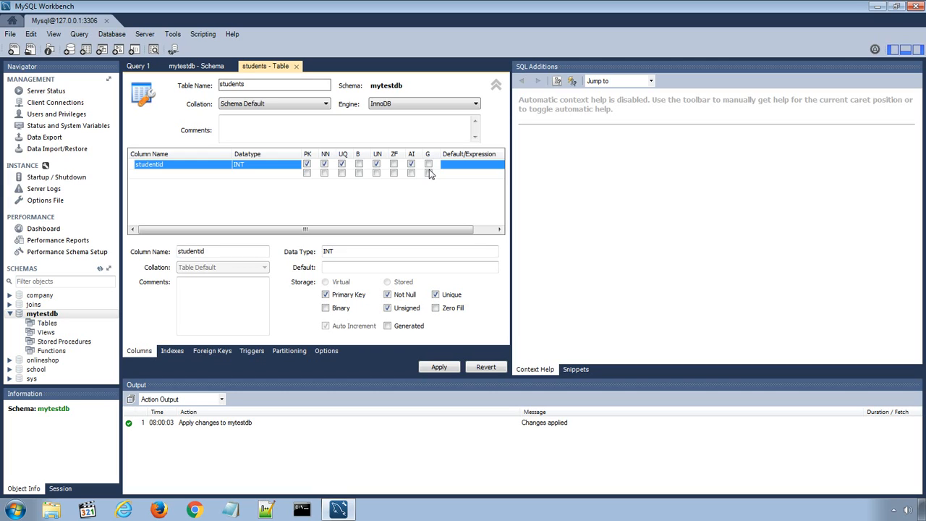
pyautogui.moveTo(468, 154)
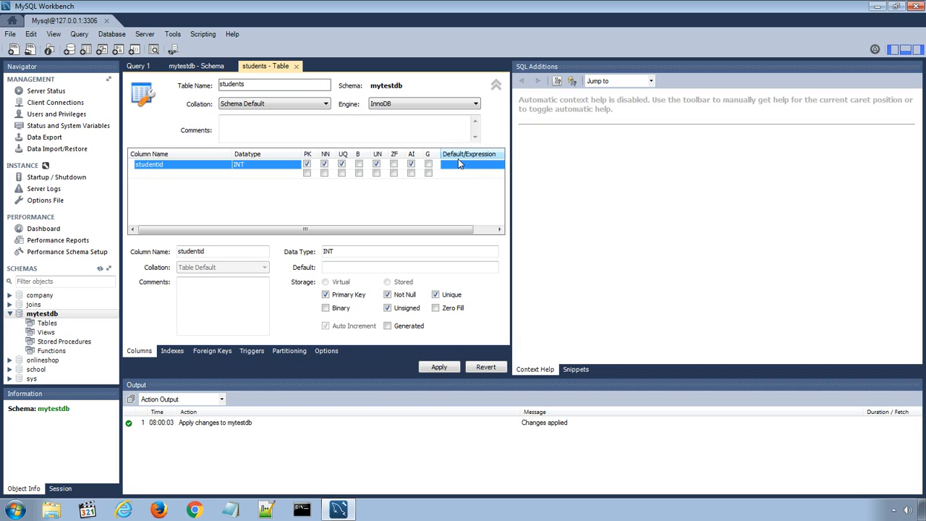
pyautogui.click(181, 173)
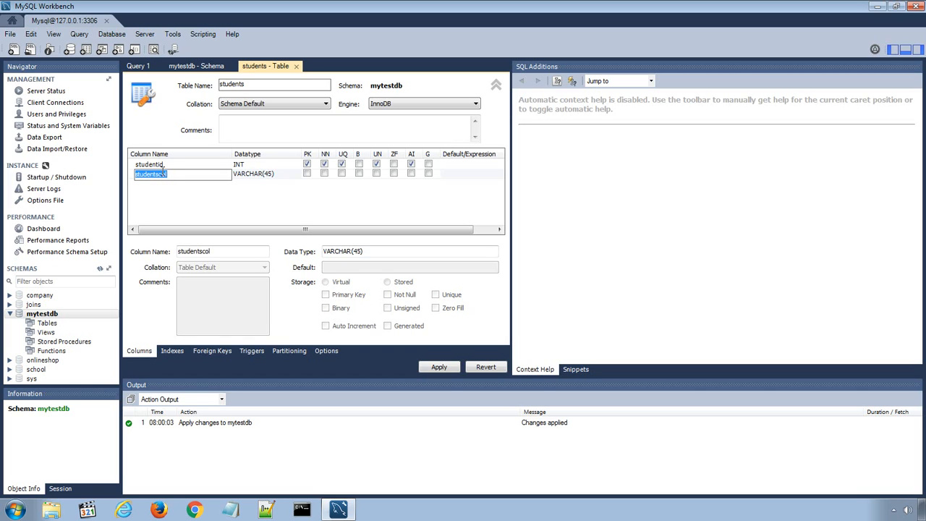
# Define the second column as firstname VARCHAR(20), not null
pyautogui.write('firstna')
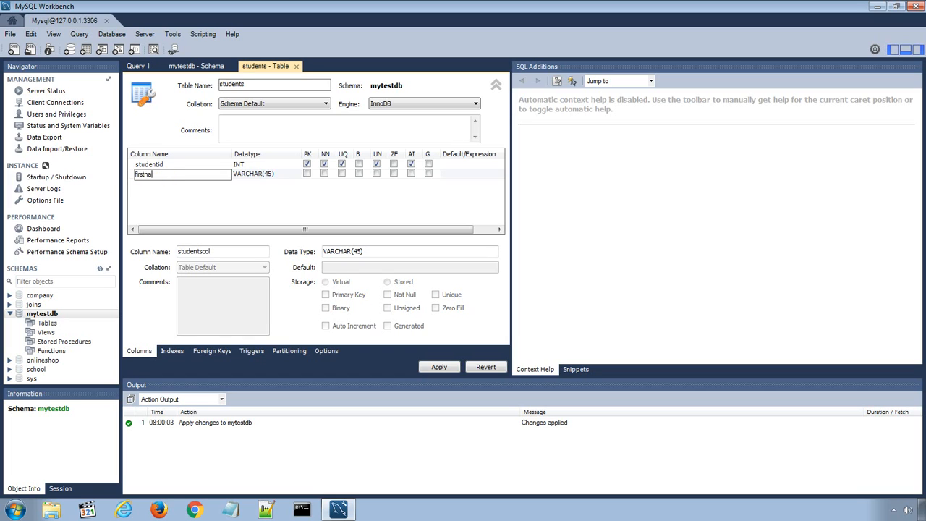
pyautogui.write('me')
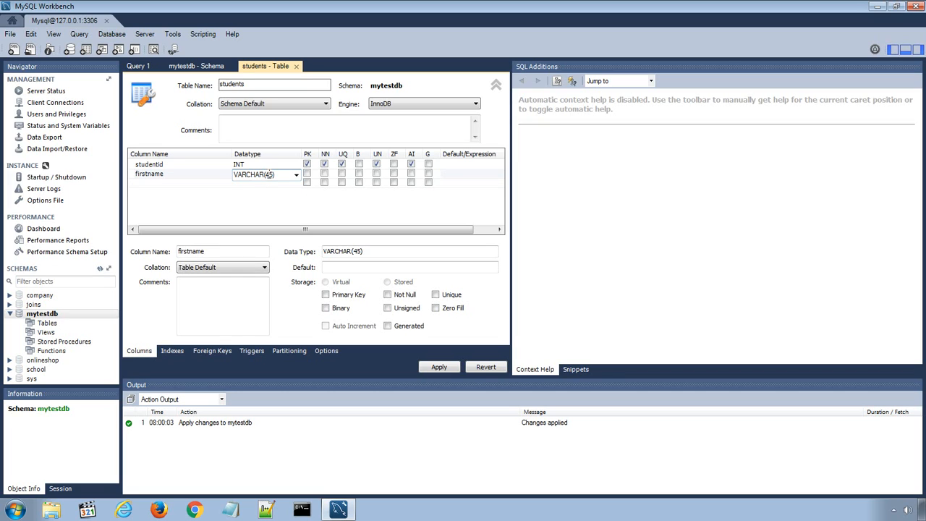
pyautogui.doubleClick(266, 175)
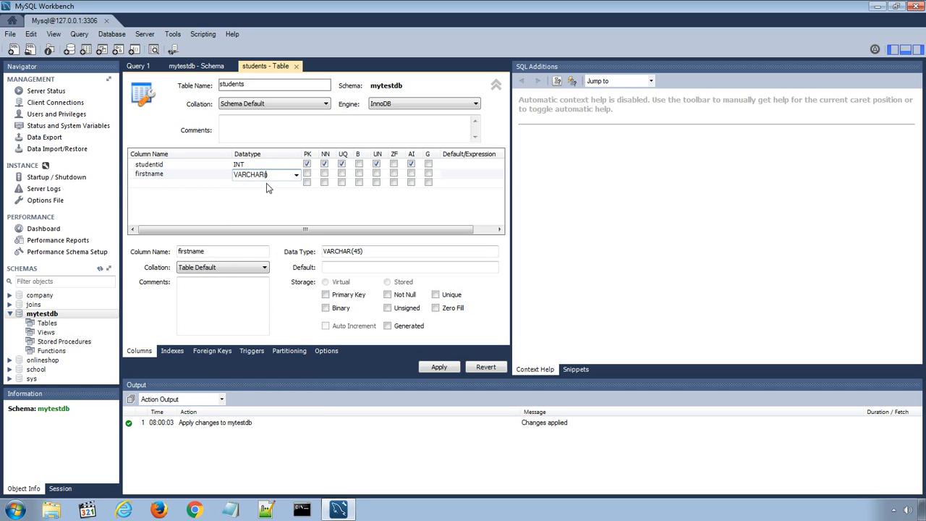
pyautogui.moveTo(274, 190)
pyautogui.write('20)')
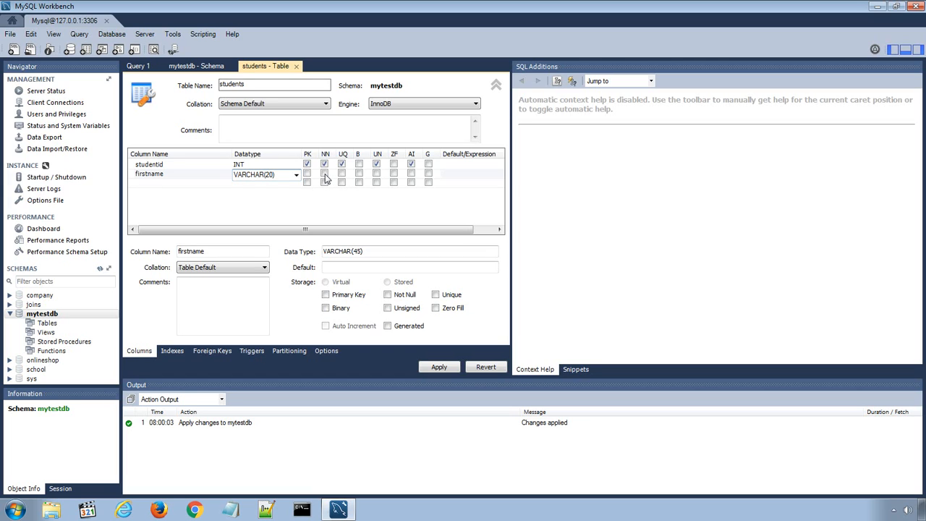
pyautogui.click(324, 173)
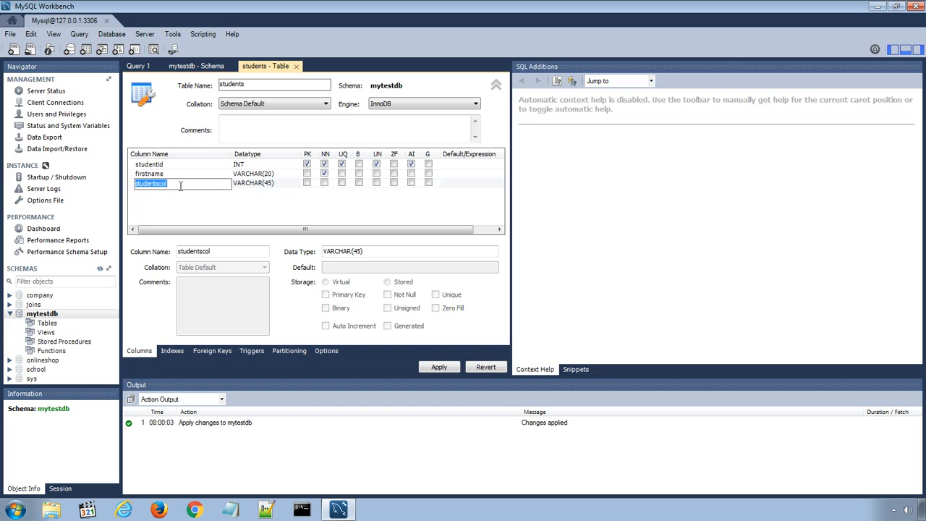
# Define the third column as lastname VARCHAR(20), not null
pyautogui.write('lastname')
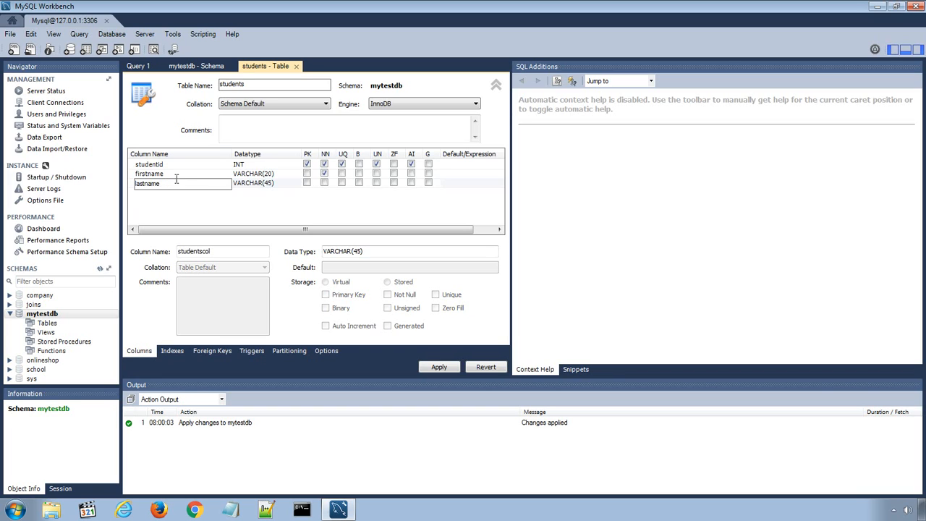
pyautogui.click(295, 183)
pyautogui.write('20')
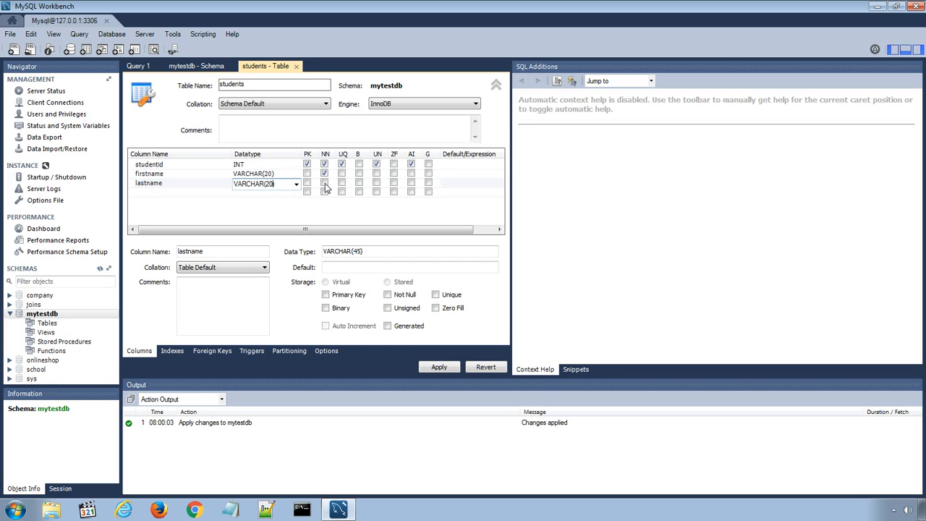
pyautogui.click(324, 183)
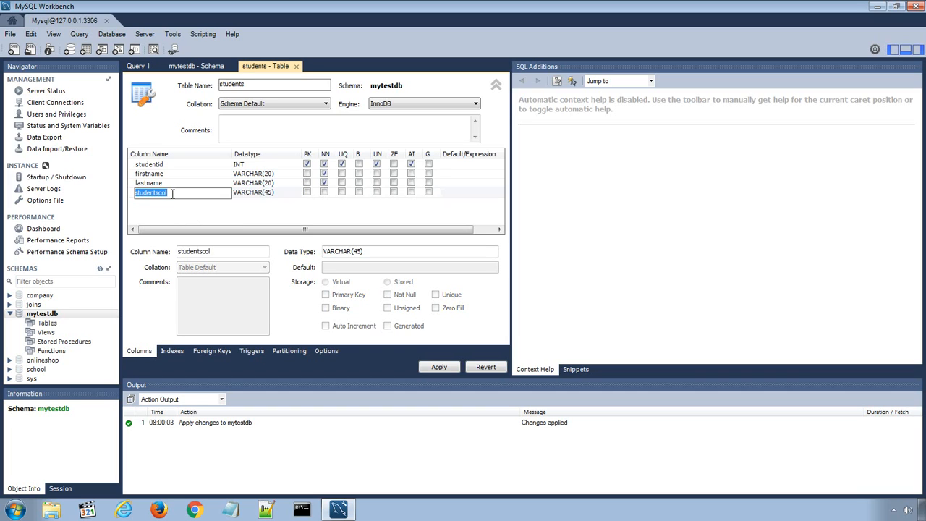
# Define the fourth column as class VARCHAR(10), not null
pyautogui.write('c')
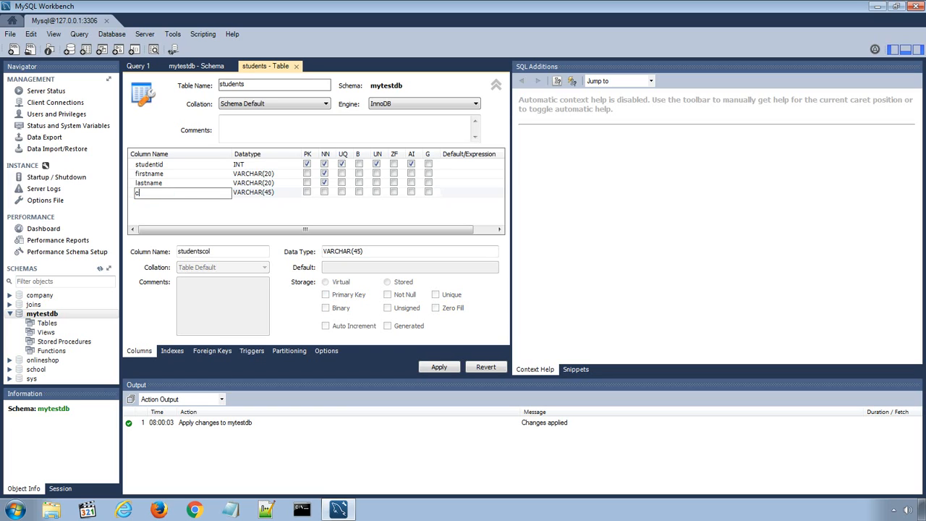
pyautogui.write('lass')
pyautogui.click(268, 192)
pyautogui.write('10')
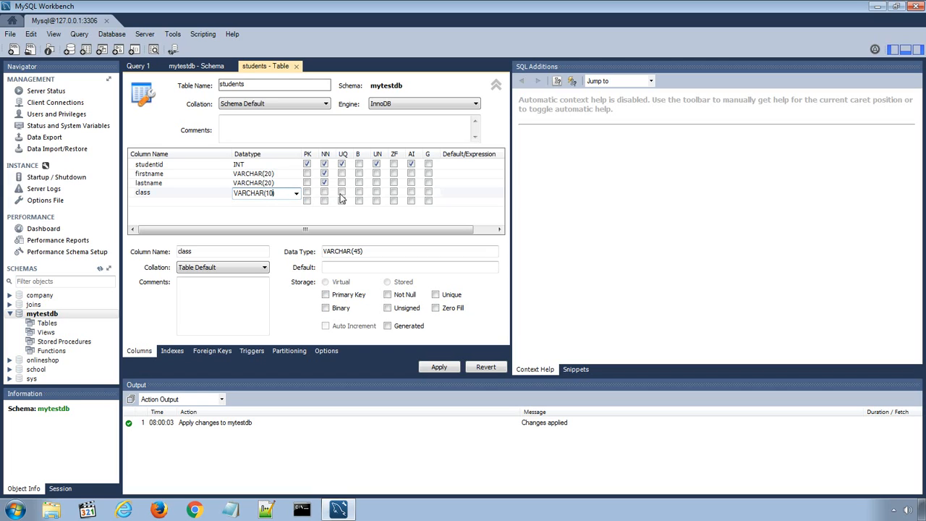
pyautogui.click(324, 200)
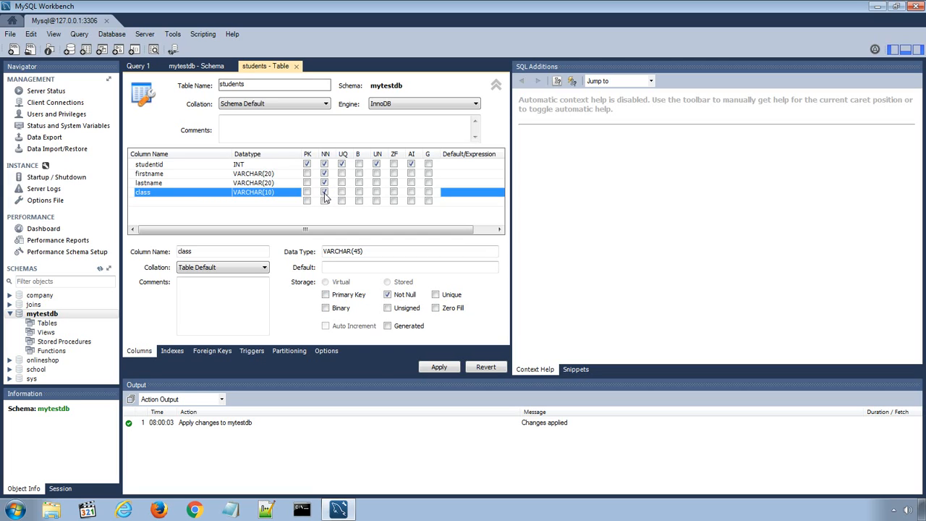
# Add a fifth column row for age, an unsigned INT
pyautogui.click(166, 201)
pyautogui.write('age')
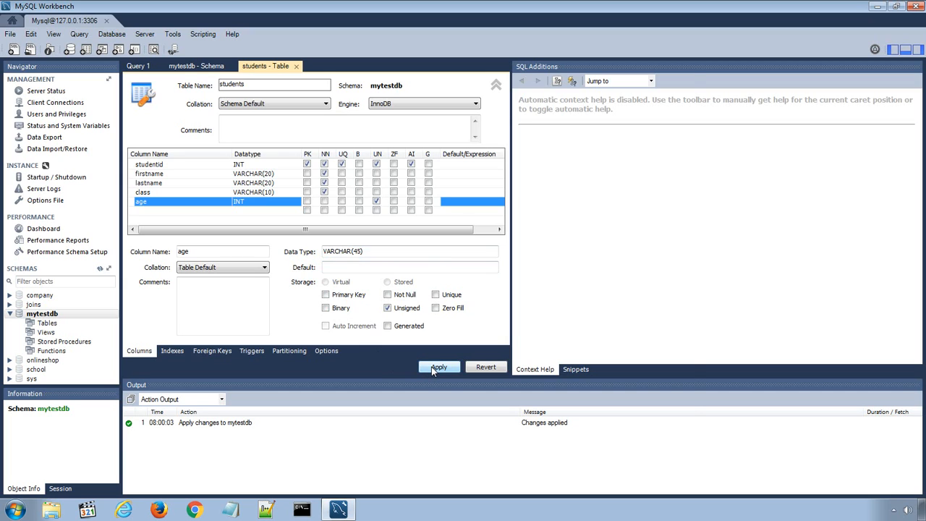
# Apply the CREATE TABLE script for the five-column students table to mytestdb
pyautogui.click(439, 367)
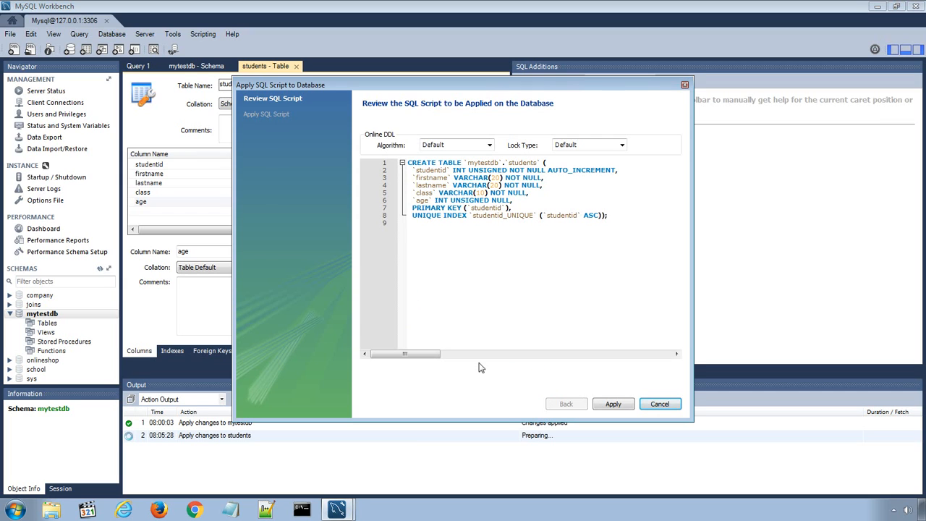
pyautogui.moveTo(584, 383)
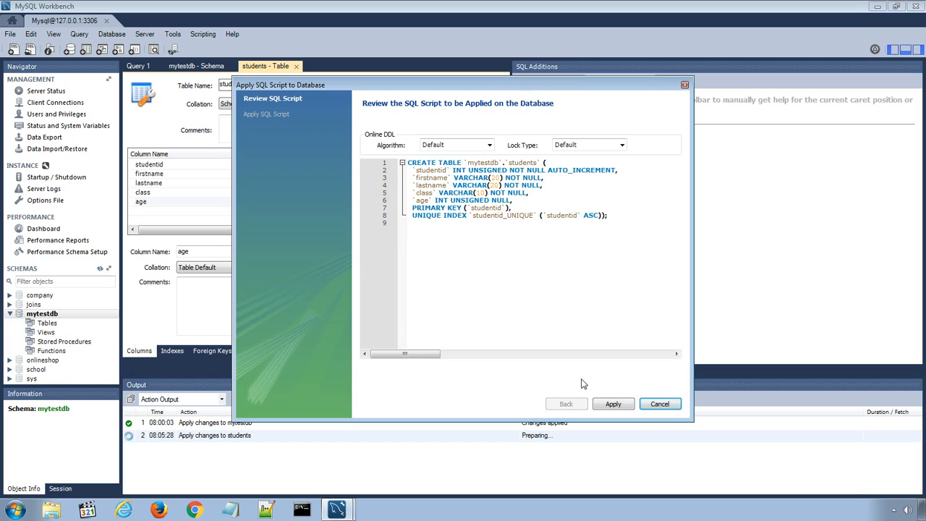
pyautogui.moveTo(578, 381)
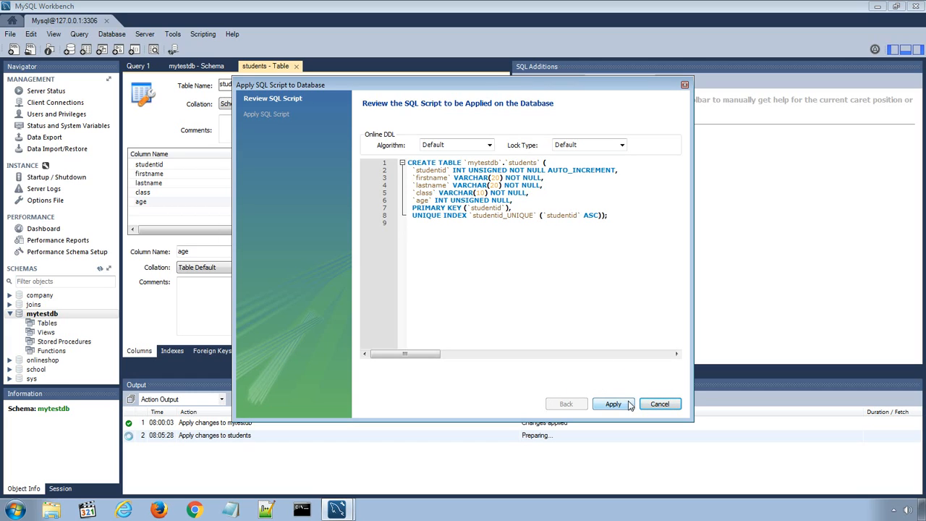
pyautogui.click(612, 403)
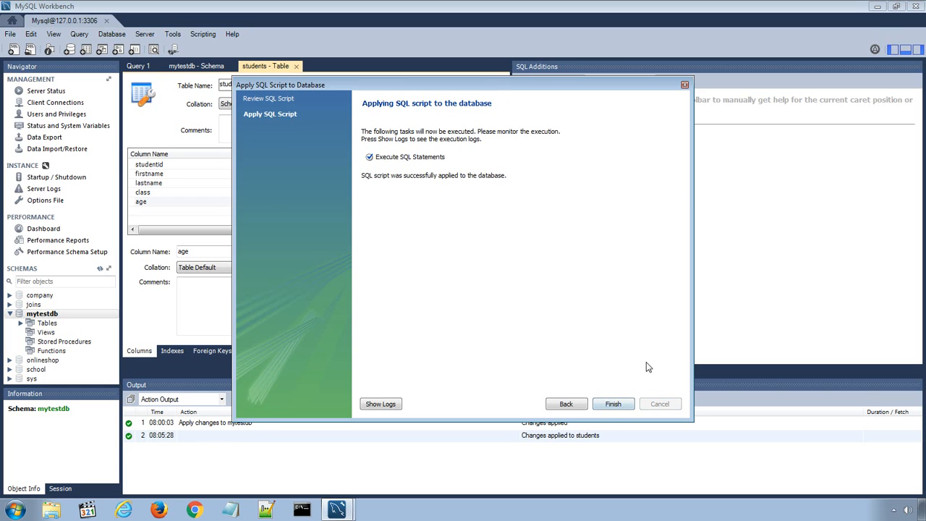
pyautogui.click(613, 404)
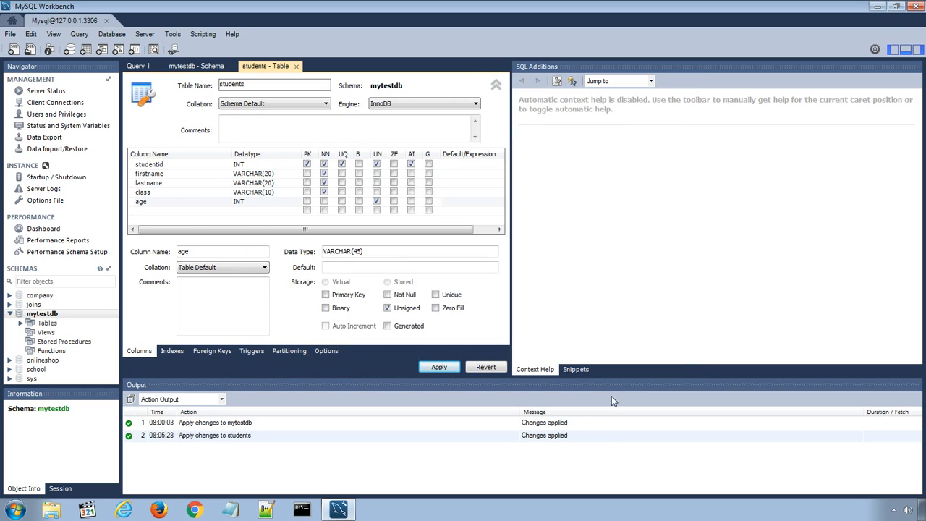
pyautogui.moveTo(43, 316)
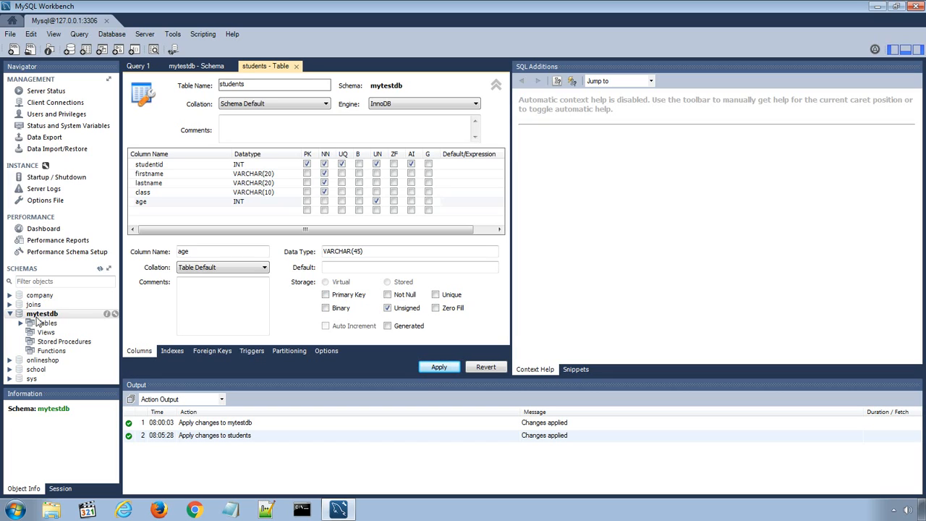
# Expand mytestdb's Tables and inspect students, confirming five columns and zero rows
pyautogui.click(22, 323)
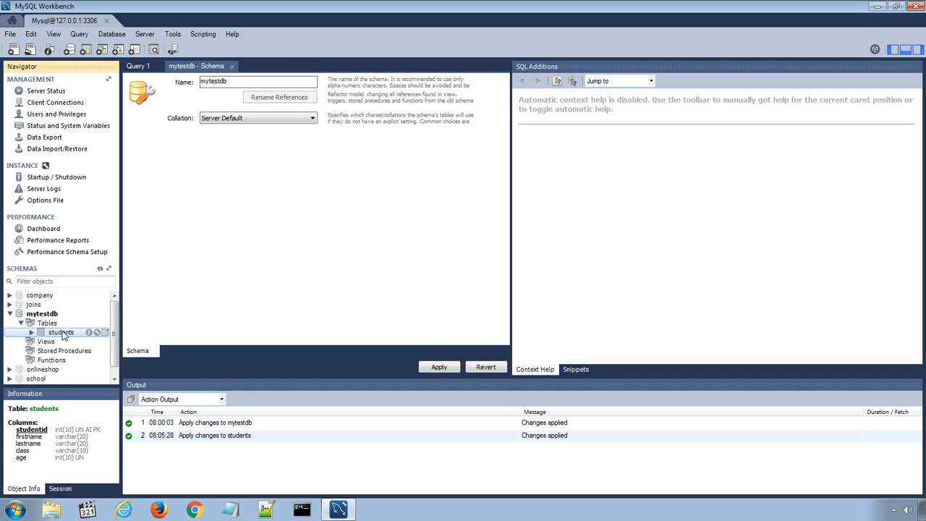
pyautogui.click(42, 332)
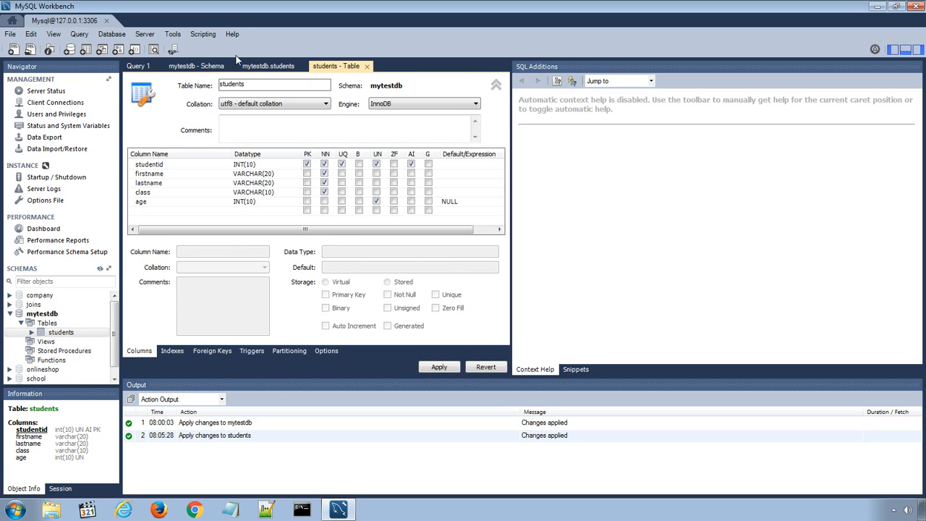
pyautogui.click(267, 65)
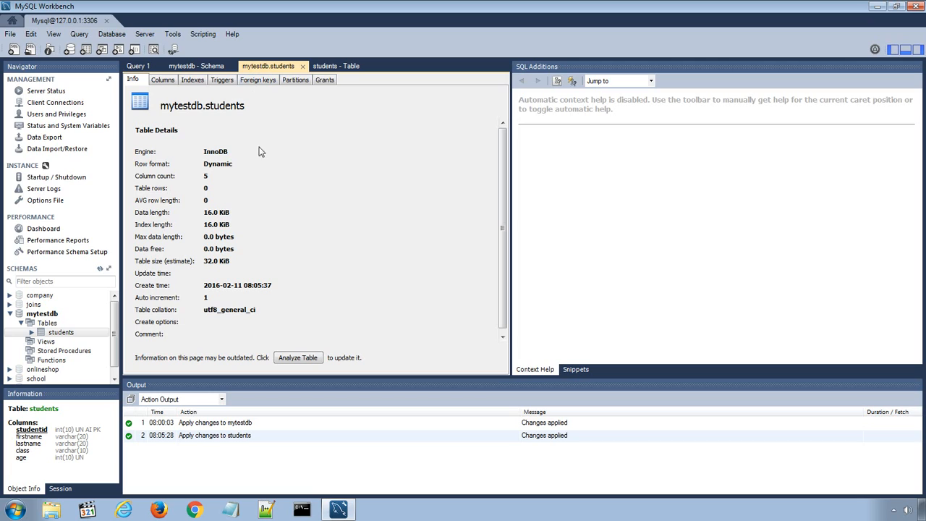
pyautogui.moveTo(253, 162)
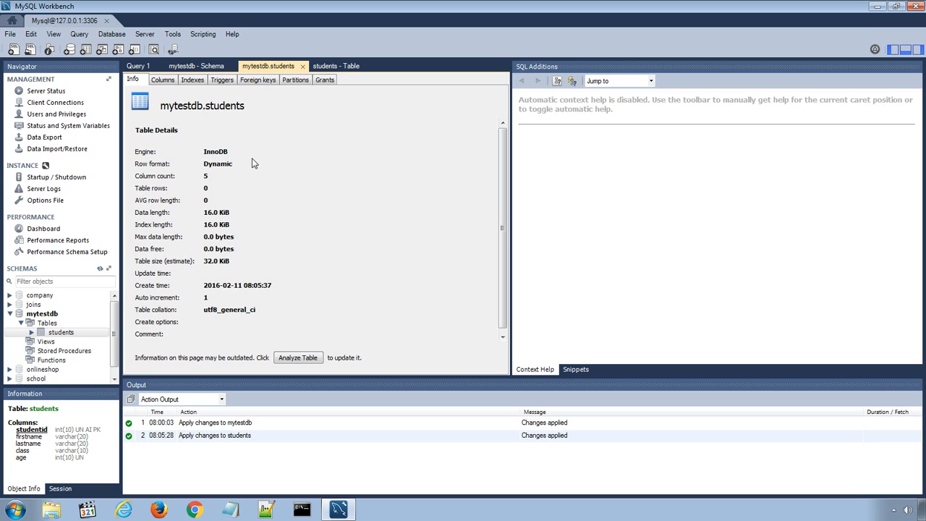
pyautogui.moveTo(320, 177)
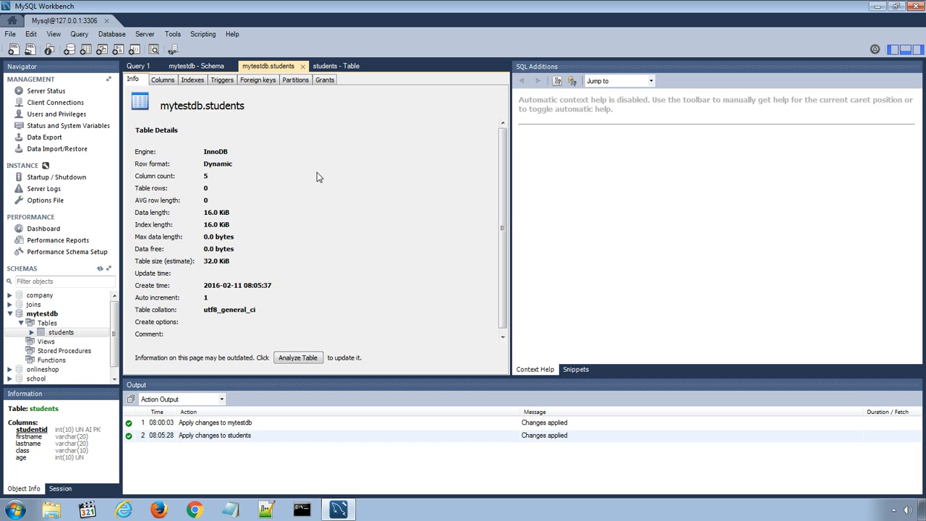
pyautogui.moveTo(348, 197)
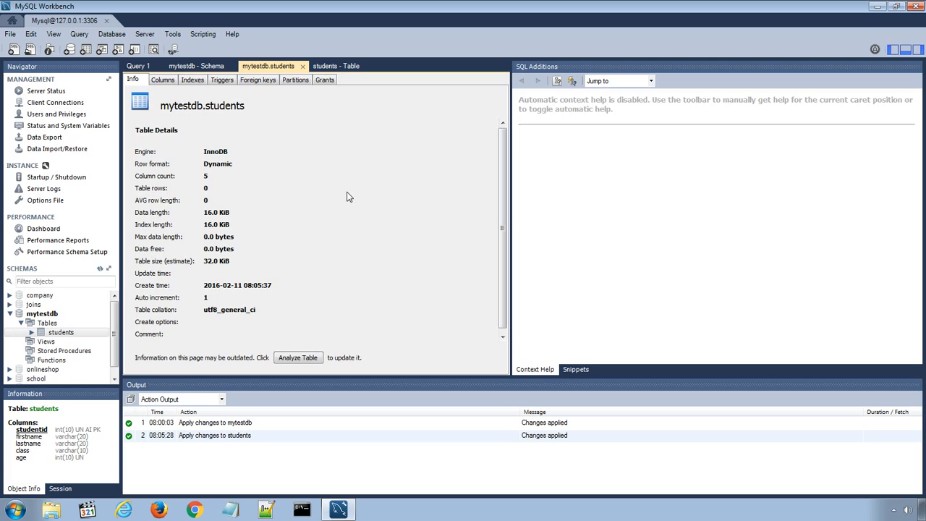
pyautogui.moveTo(131, 310)
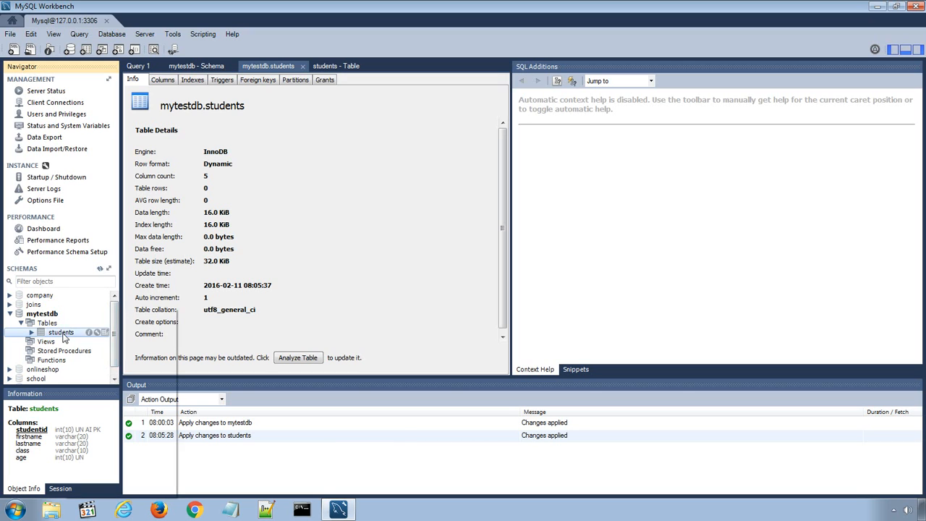
# Drop the students table from mytestdb via the Navigator's Drop Table action
pyautogui.rightClick(60, 332)
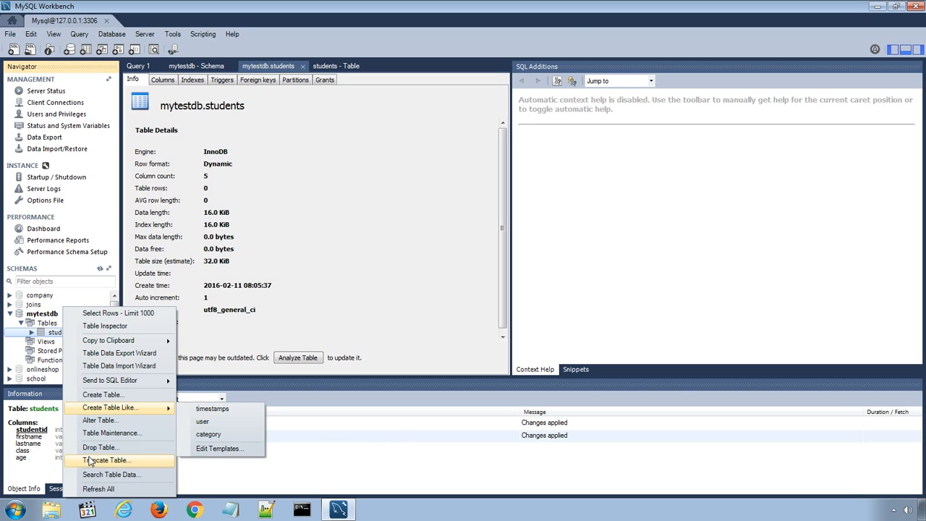
pyautogui.click(100, 447)
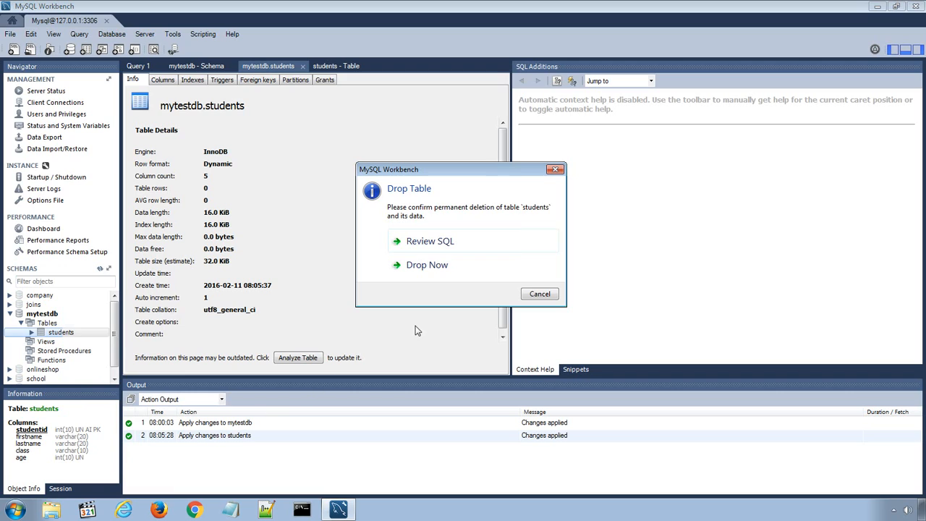
pyautogui.moveTo(427, 265)
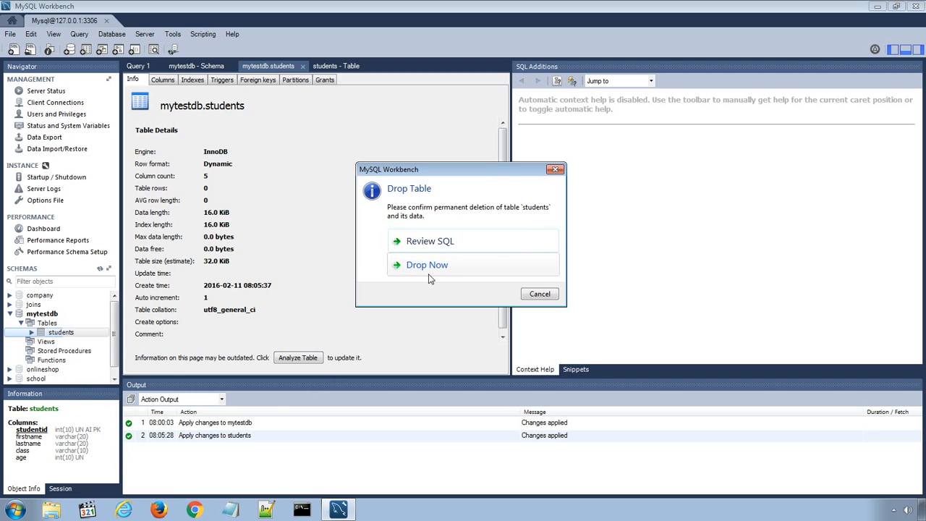
pyautogui.moveTo(427, 265)
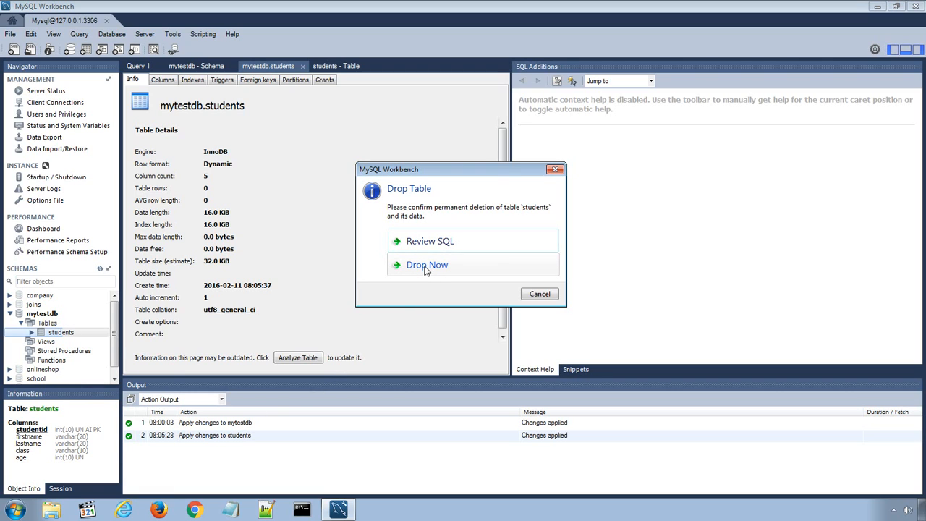
pyautogui.click(426, 265)
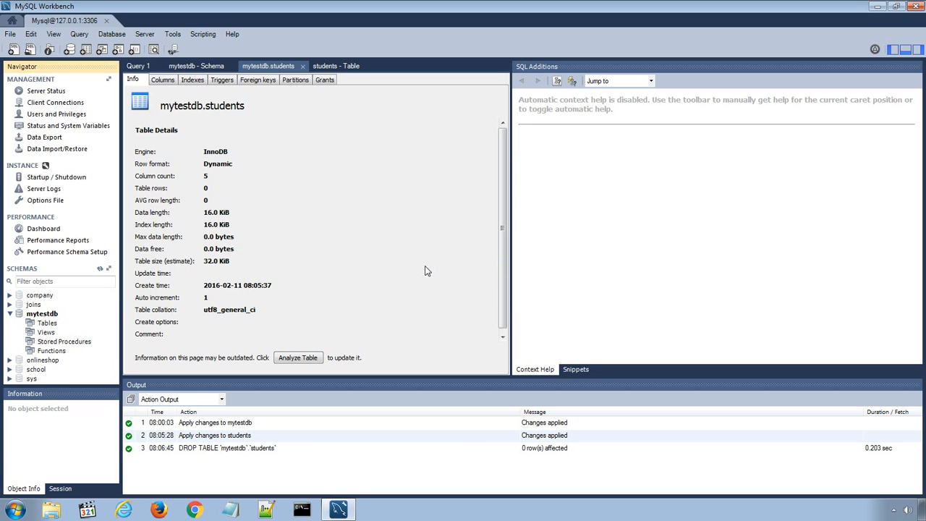